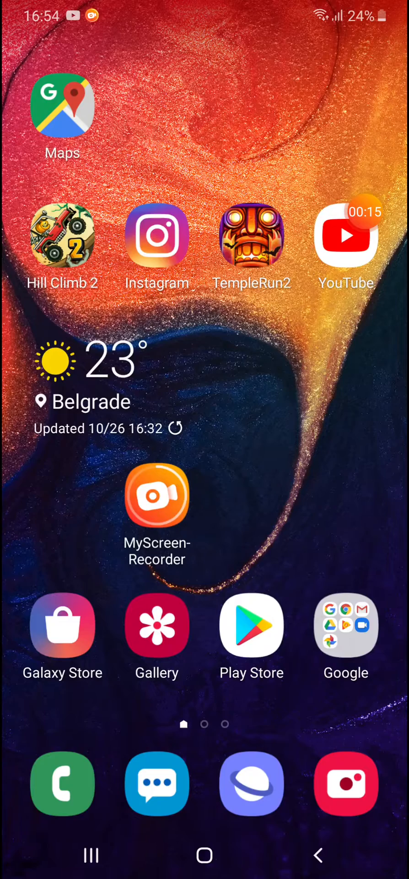
Scroll the Settings main list down to the General management entry.
scroll("up", 3)
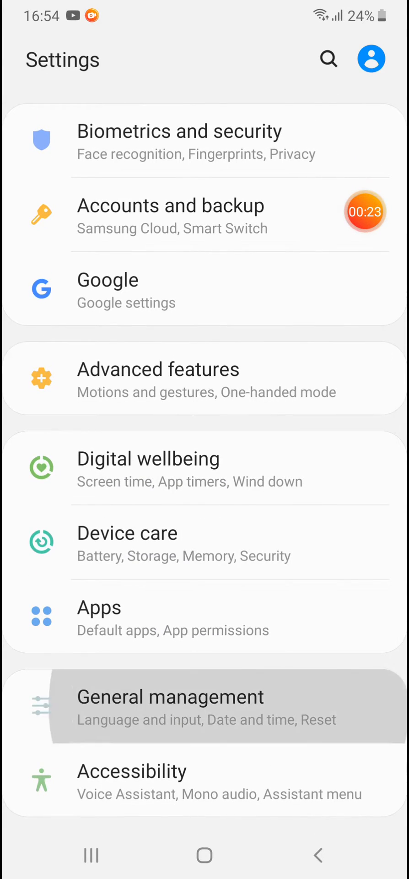
Navigate General management > Language and input > On-screen keyboard > Samsung Keyboard.
left_click(172, 707)
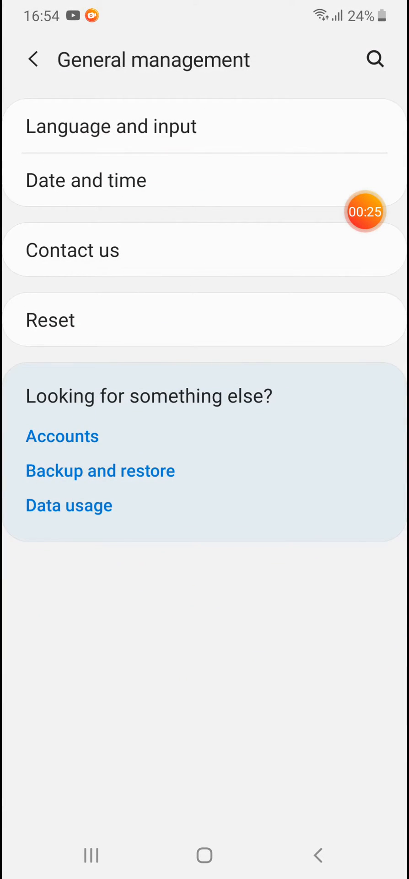
left_click(111, 126)
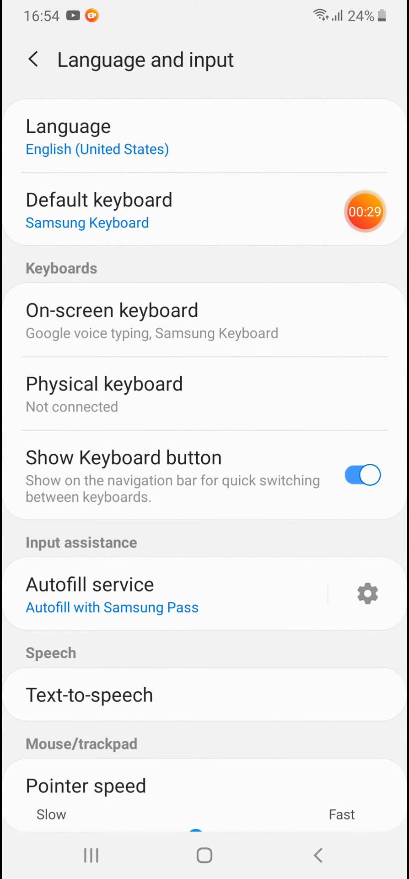
left_click(112, 310)
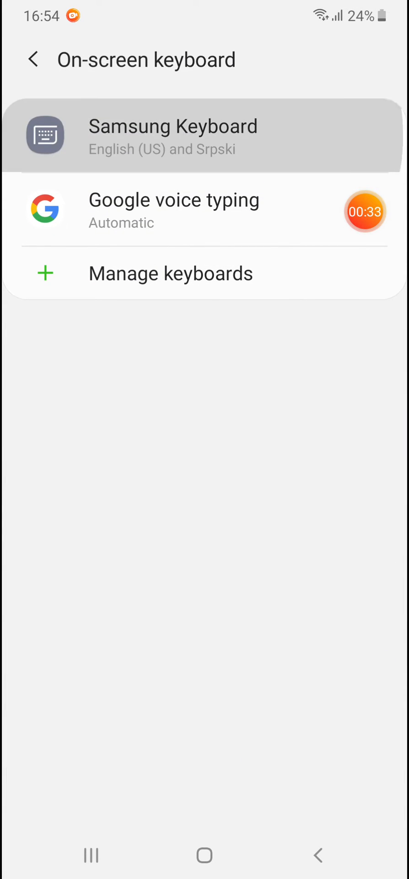
left_click(174, 135)
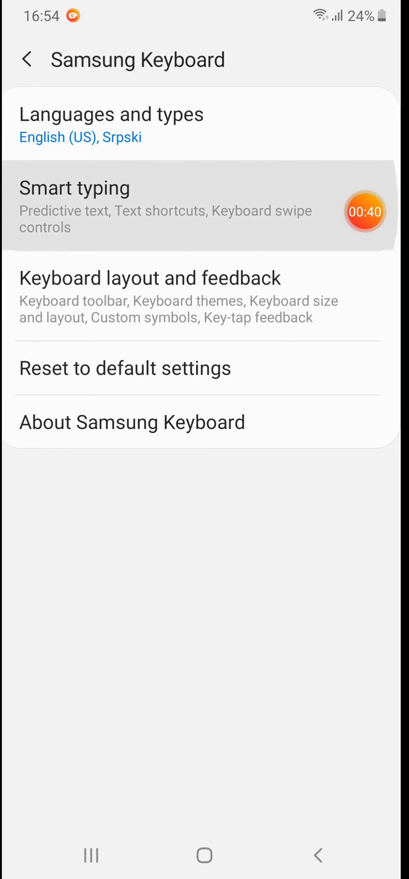
In Smart typing, switch Predictive text on and then back off.
left_click(75, 208)
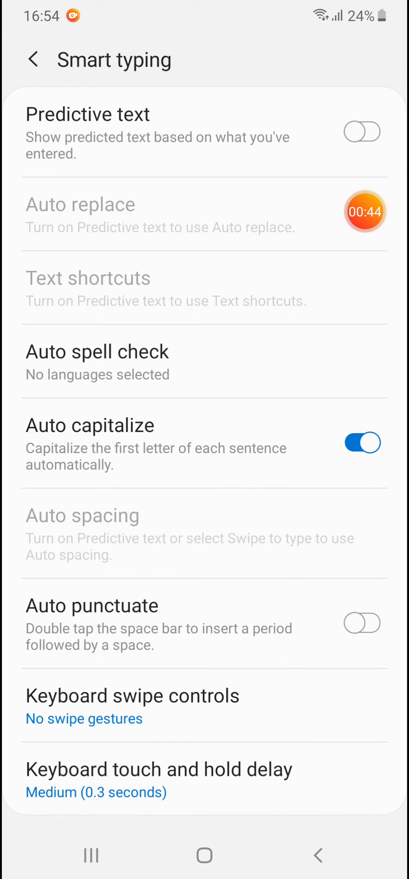
left_click(362, 131)
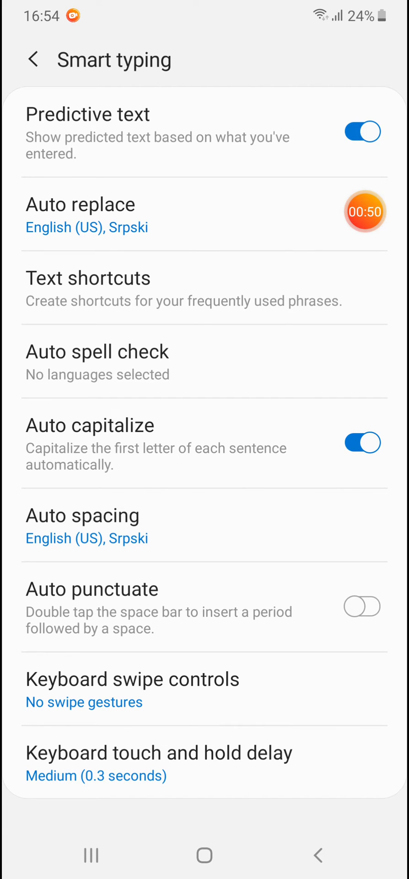
left_click(362, 131)
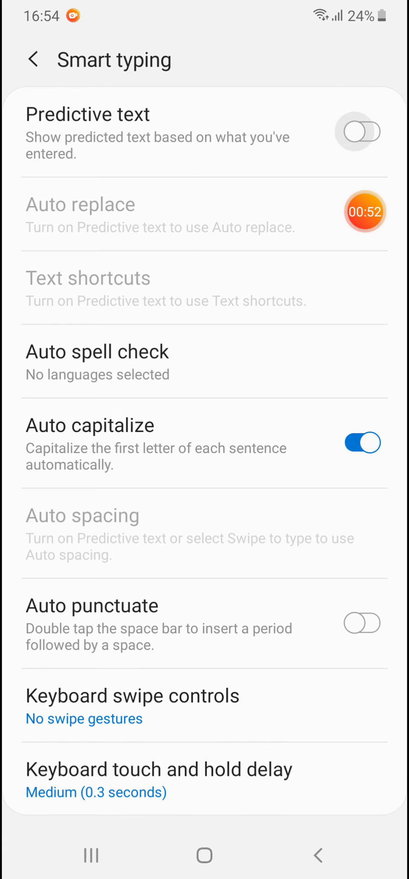